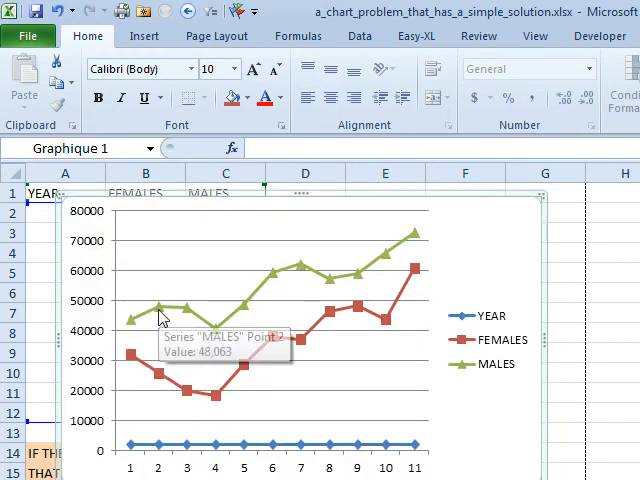
pyautogui.moveTo(184, 416)
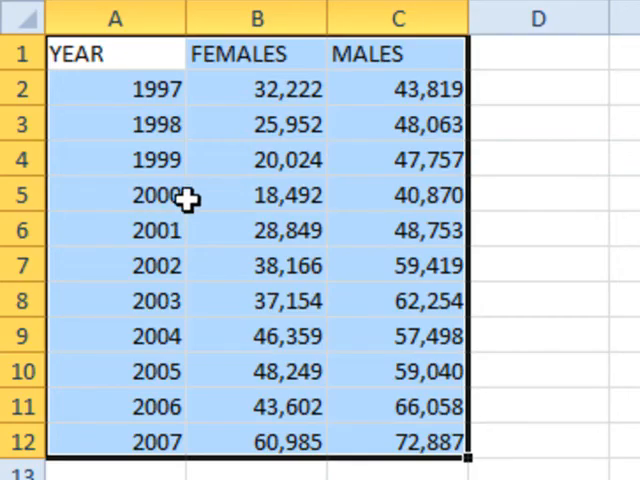
pyautogui.moveTo(148, 88)
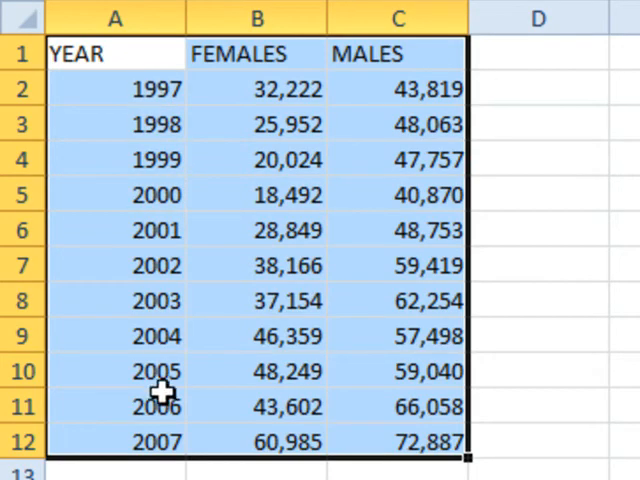
pyautogui.moveTo(156, 230)
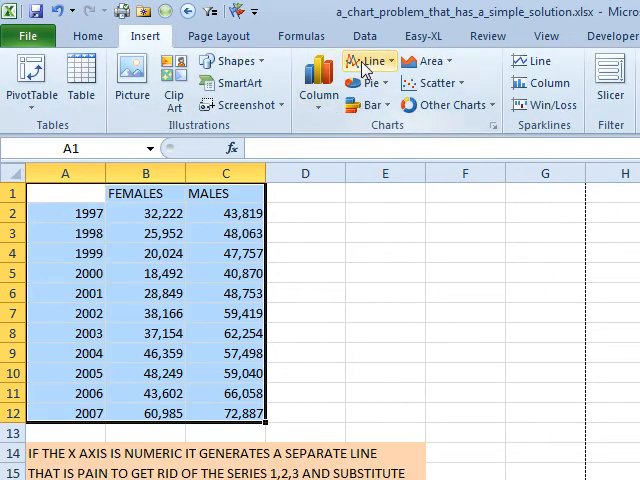
# Insert a 2-D Line chart of FEMALES and MALES with years 1997–2007 on the x axis
pyautogui.click(360, 62)
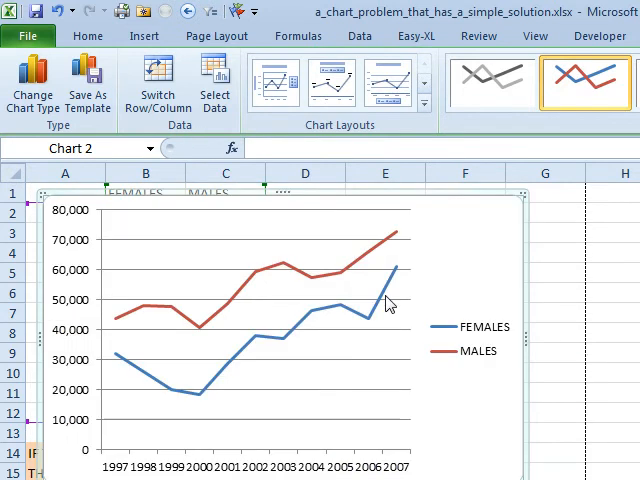
pyautogui.moveTo(120, 476)
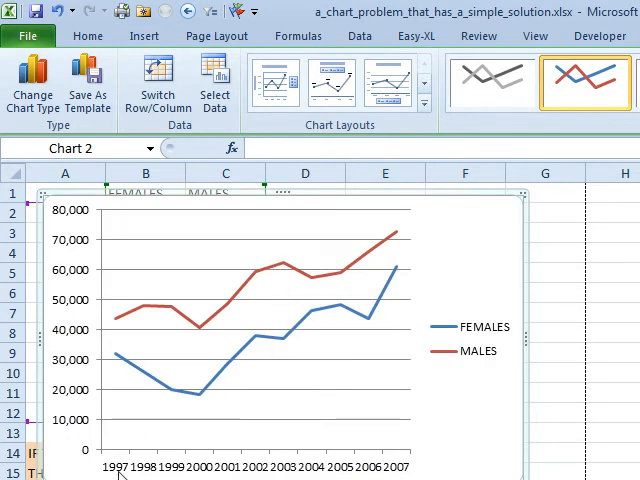